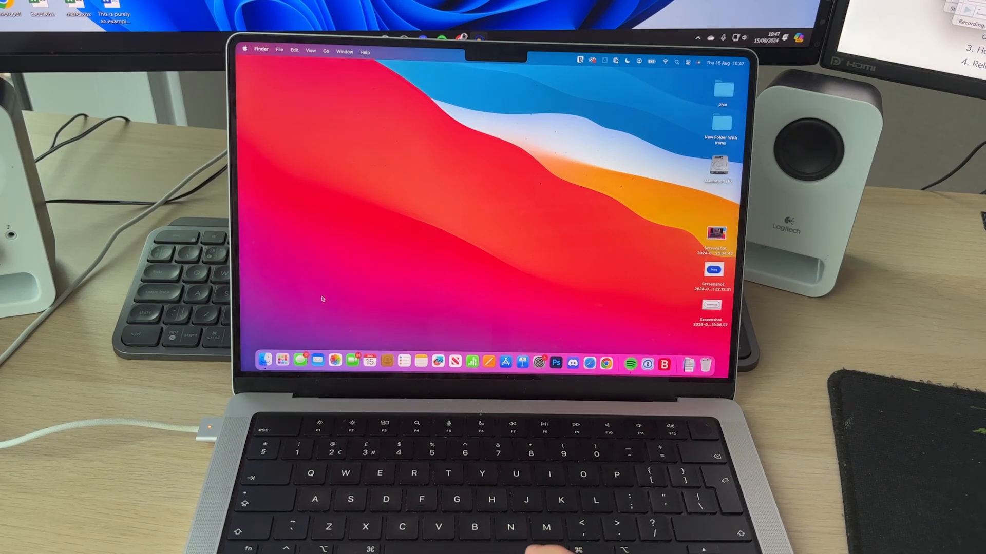
Shut down the MacBook from the Apple menu and confirm powering off now.
{"action": "left_click", "coordinate": [245, 48]}
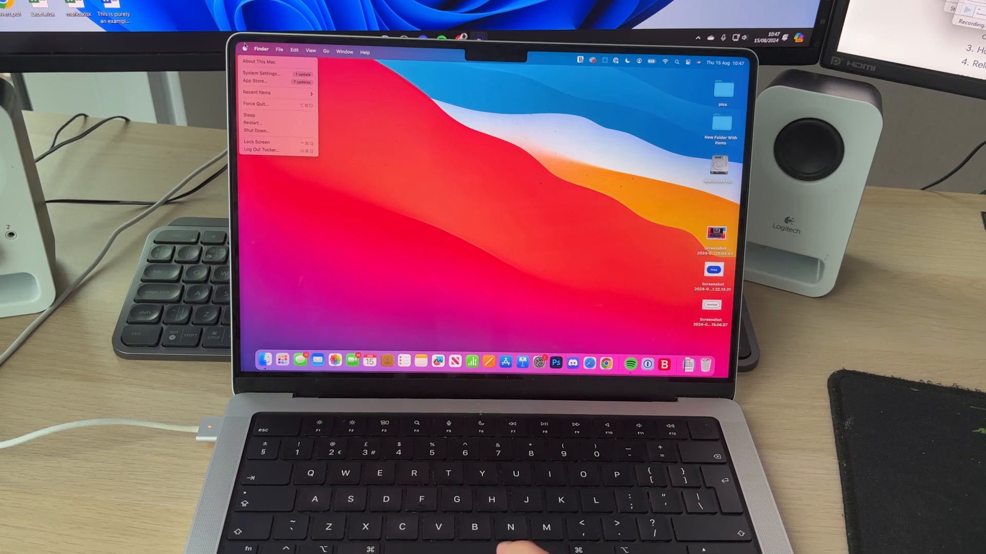
{"action": "left_click", "coordinate": [255, 130]}
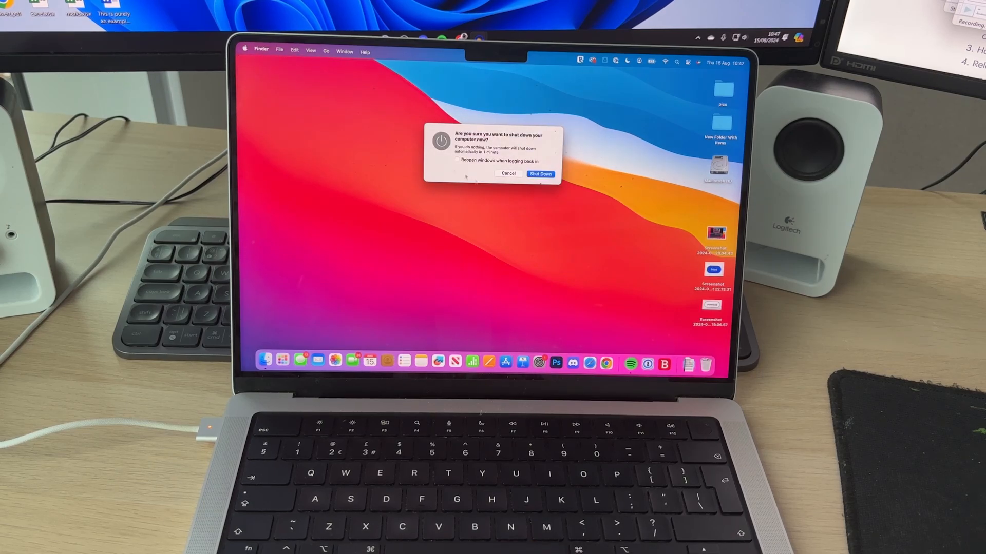
{"action": "left_click", "coordinate": [539, 174]}
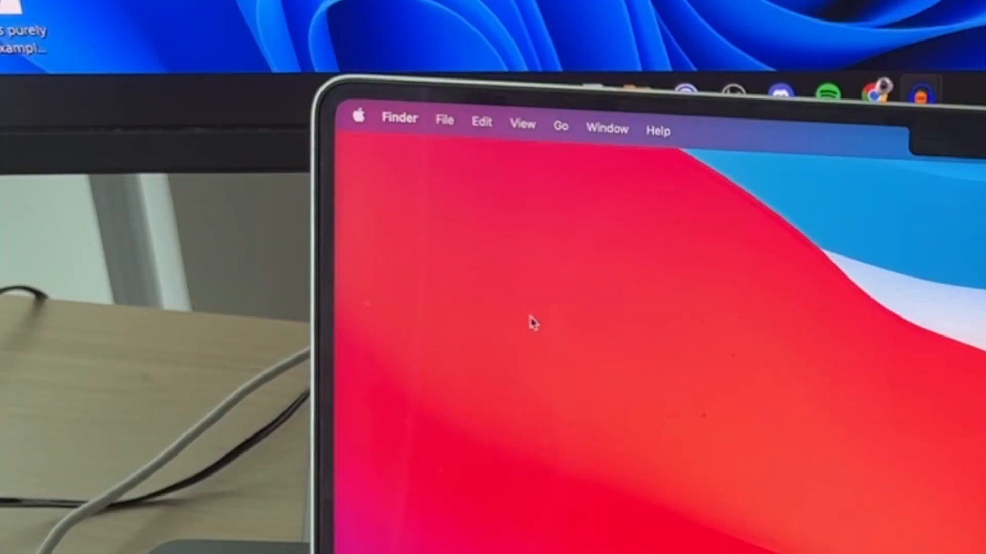
Bring up the Apple menu's power options to reach Restart and leave Safe Mode.
{"action": "left_click", "coordinate": [358, 116]}
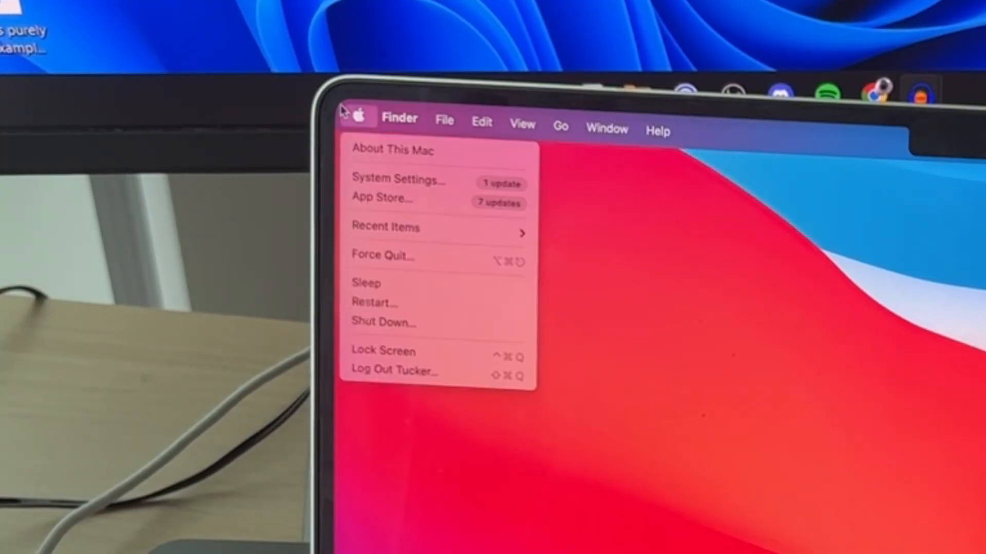